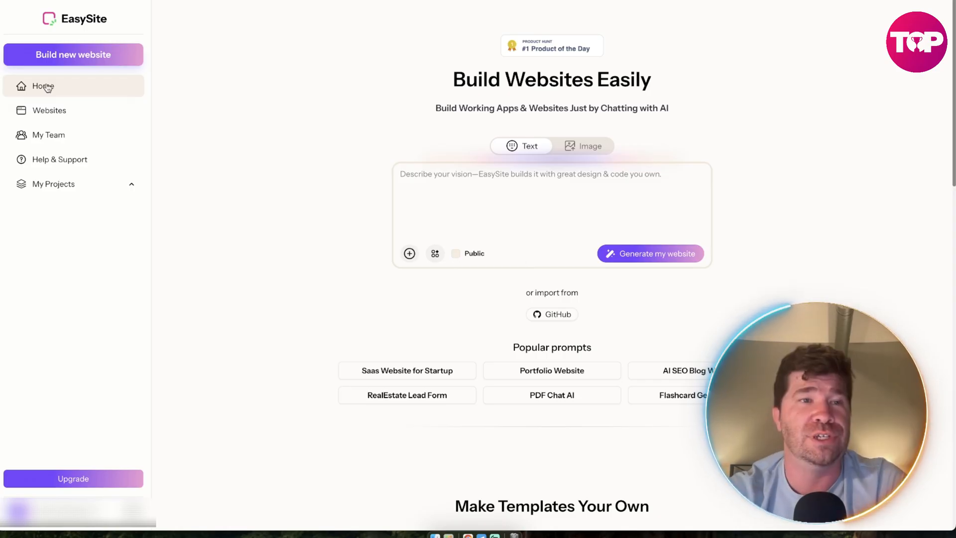
Browse the Domains and Team Members pages, then return to the Home page
left_click(48, 110)
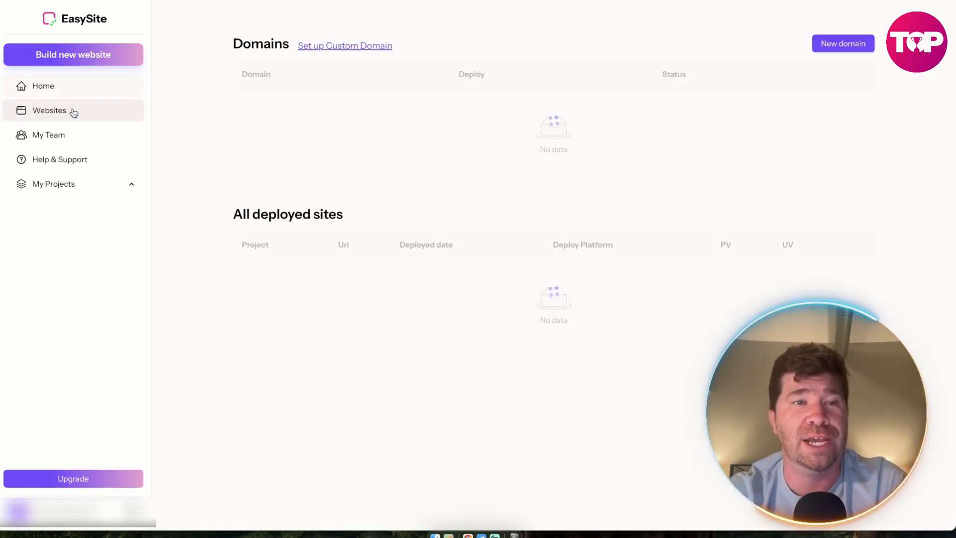
left_click(48, 134)
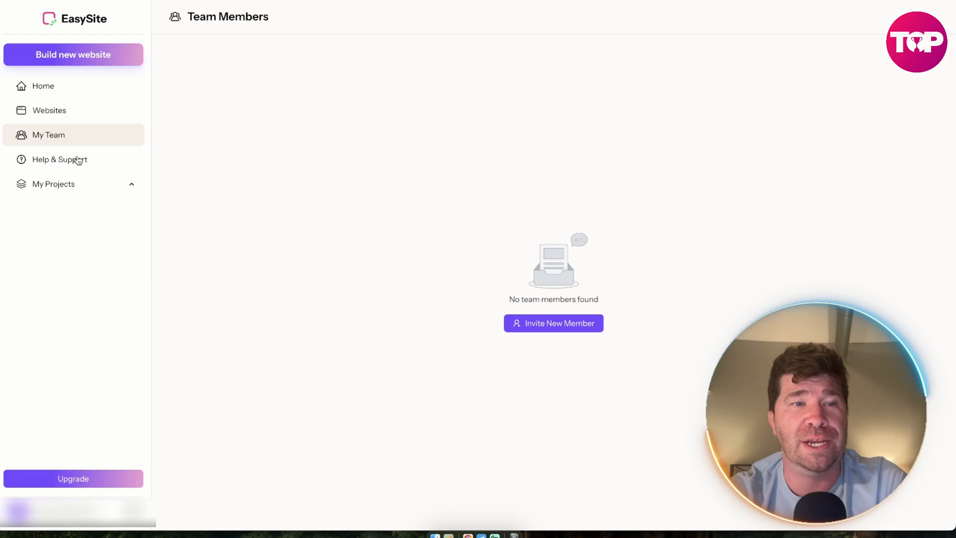
mouse_move(652, 332)
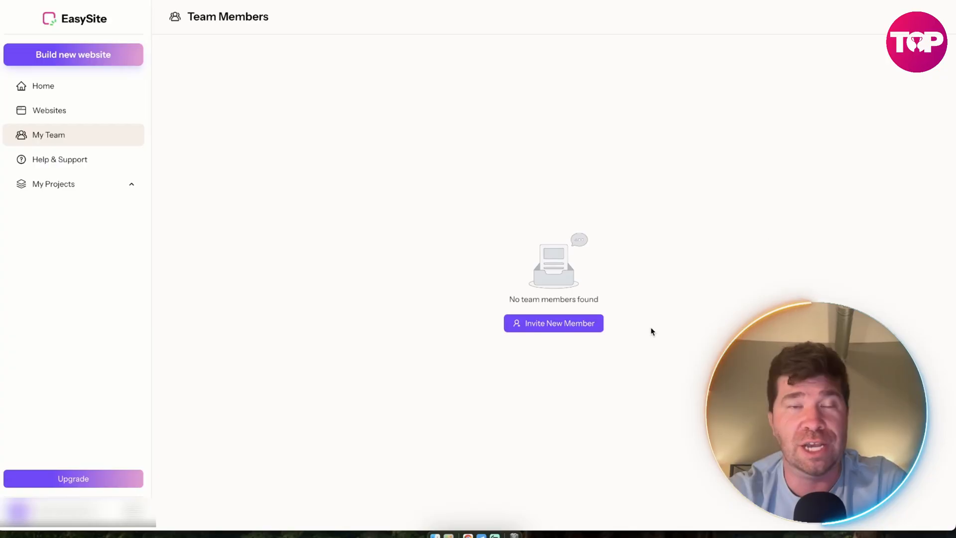
mouse_move(533, 283)
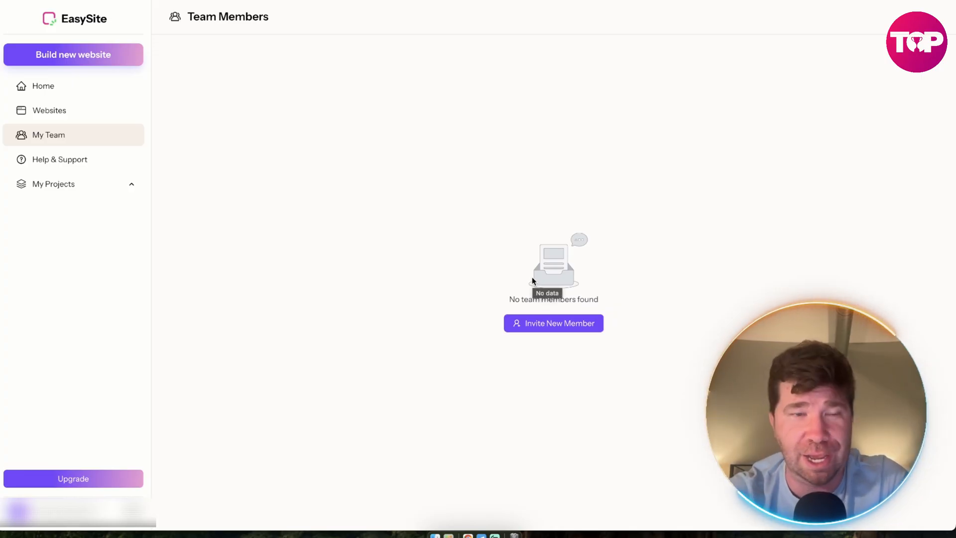
mouse_move(244, 215)
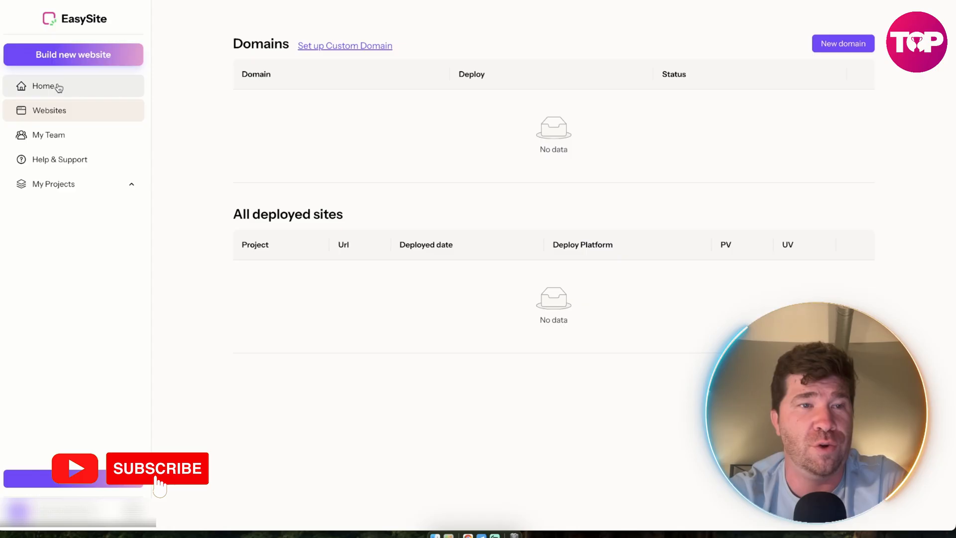
left_click(43, 86)
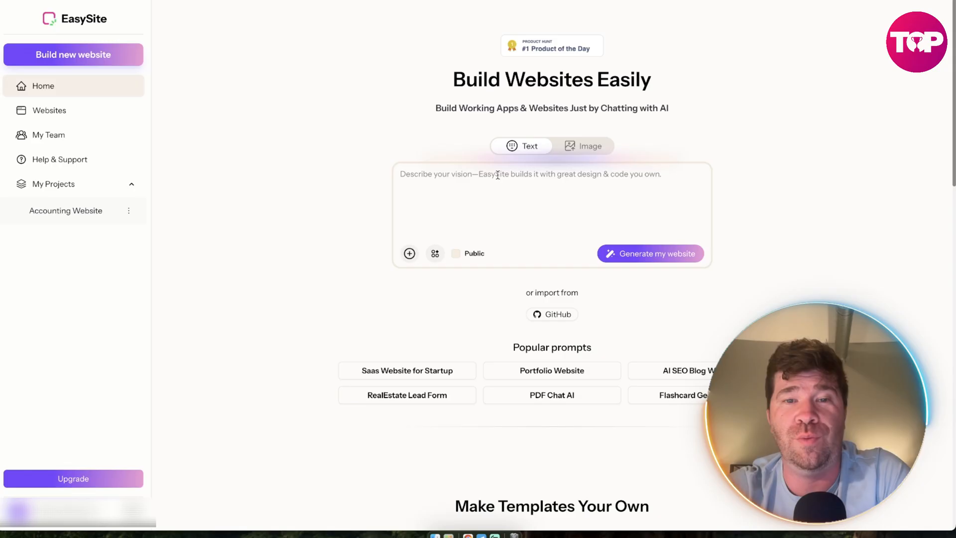
Generate a website from the prompt 'Accounting for Financial Reports'
type("Accounting for Financial R")
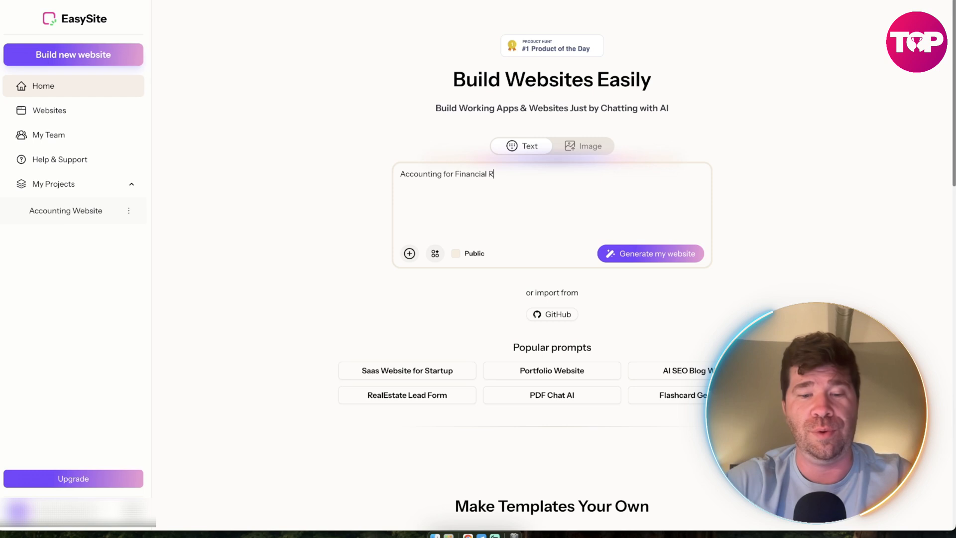
type("eports")
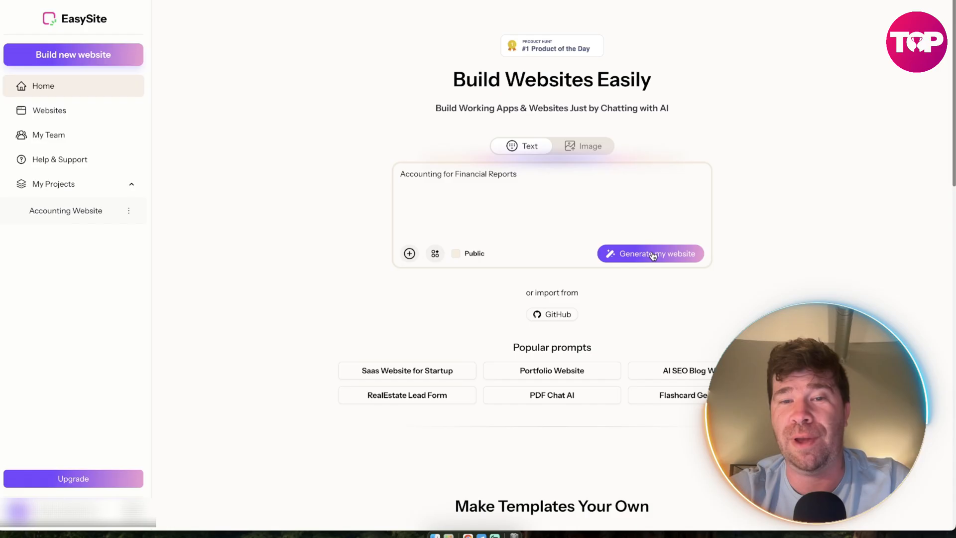
left_click(651, 253)
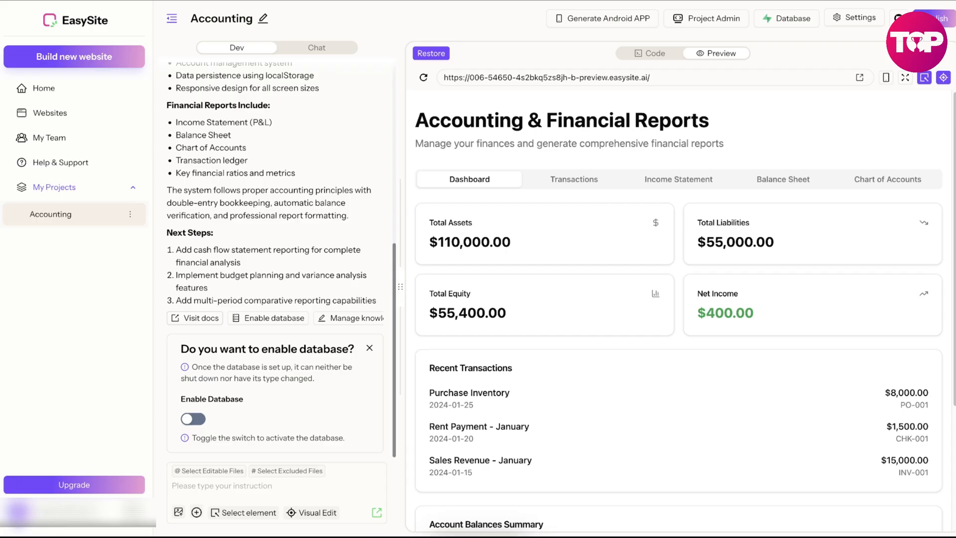
mouse_move(791, 370)
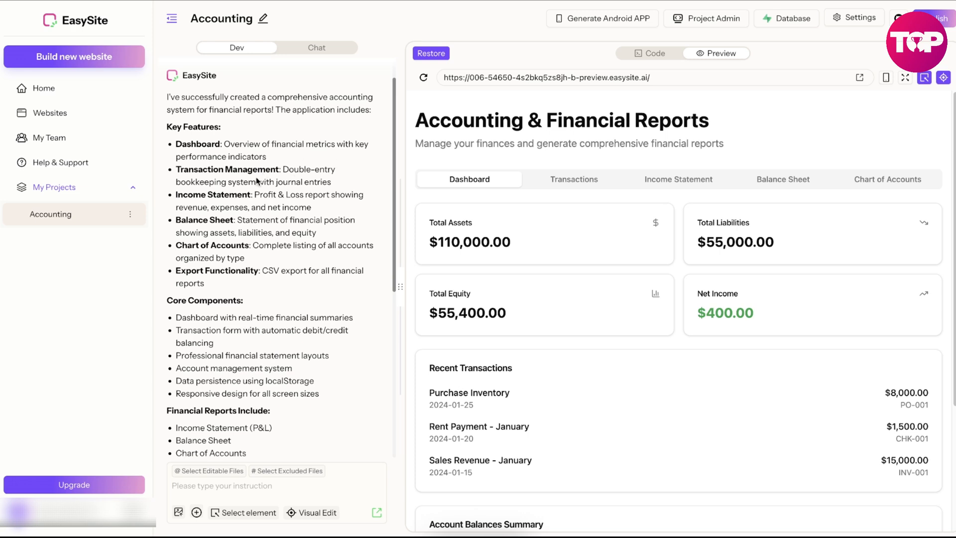
mouse_move(300, 204)
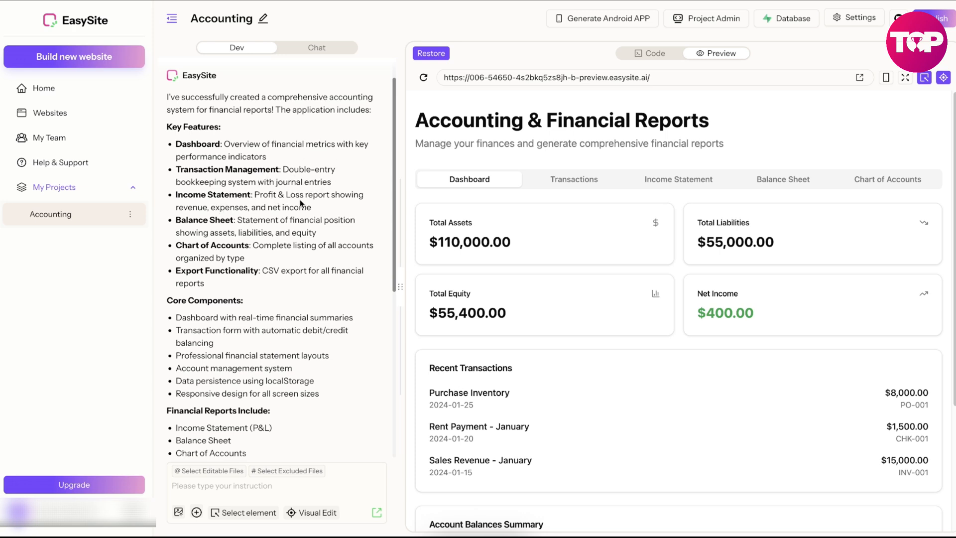
scroll("down", 3)
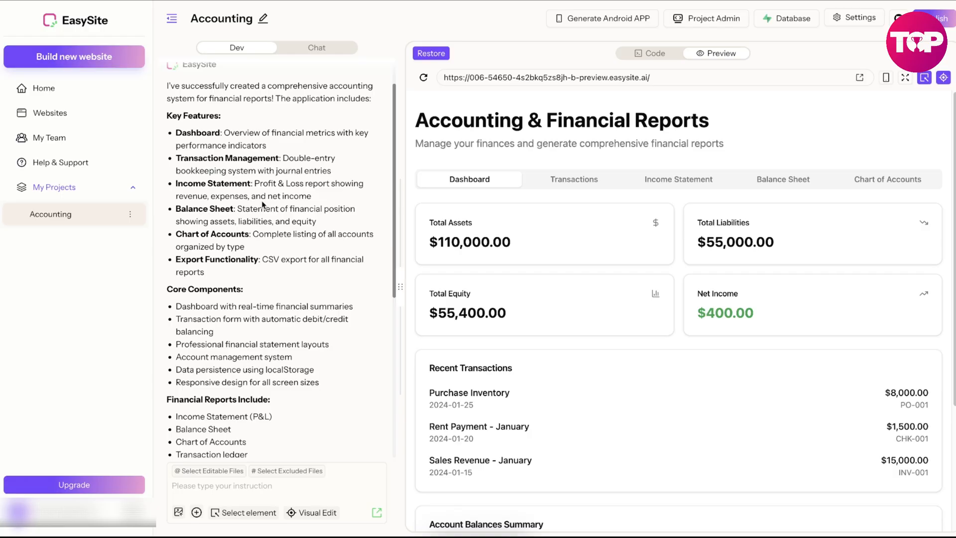
scroll("down", 3)
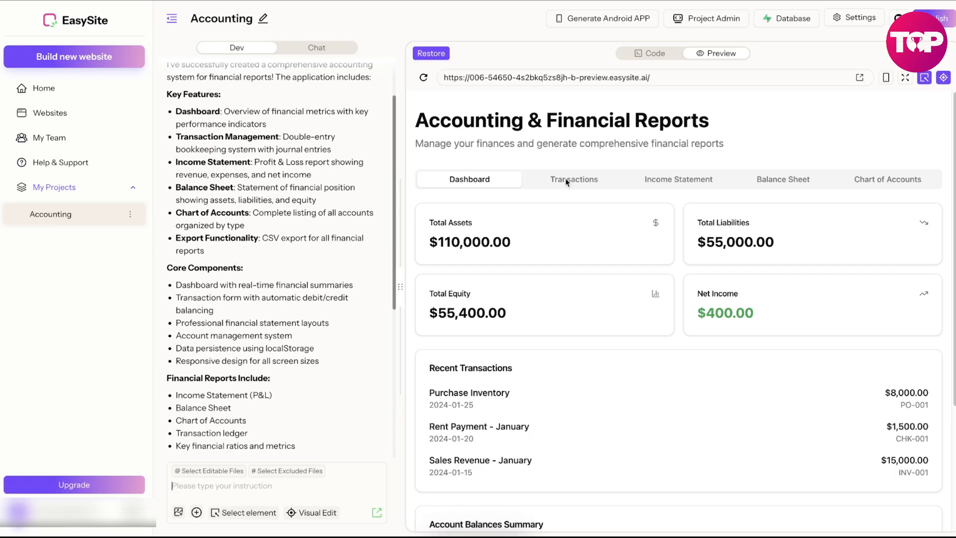
left_click(573, 179)
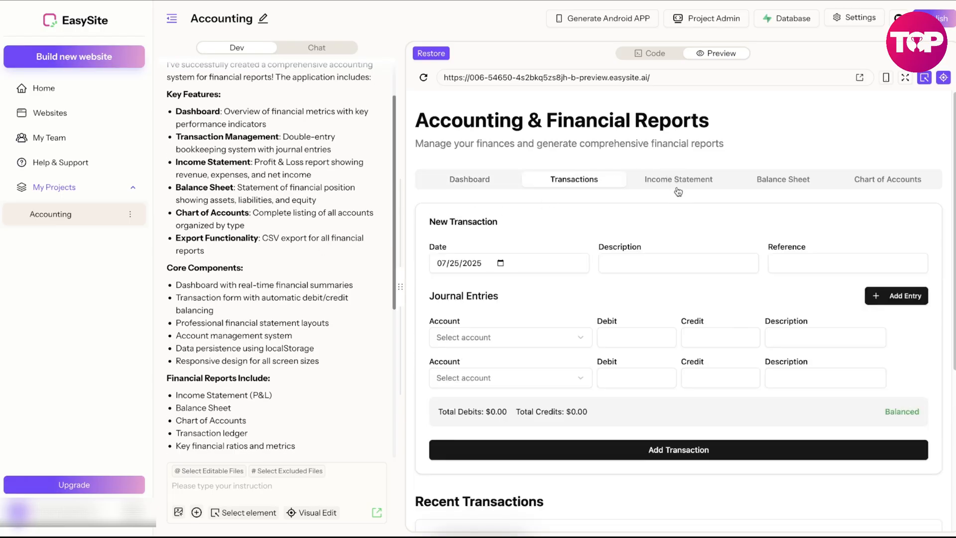
left_click(678, 179)
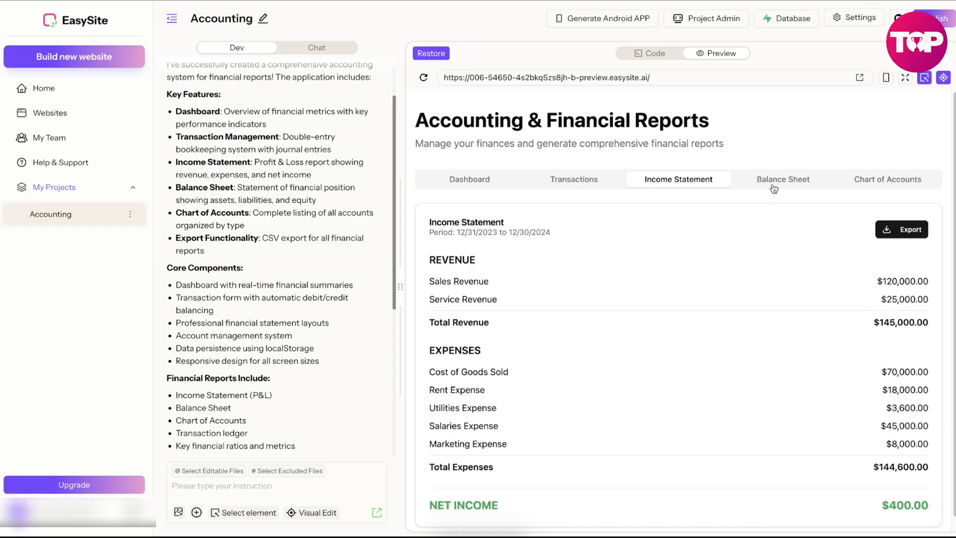
left_click(469, 179)
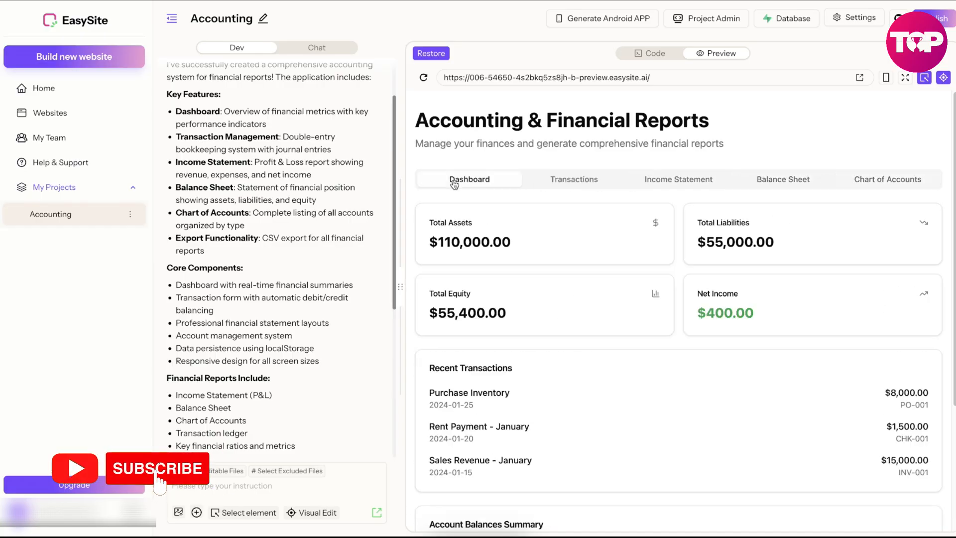
left_click(273, 318)
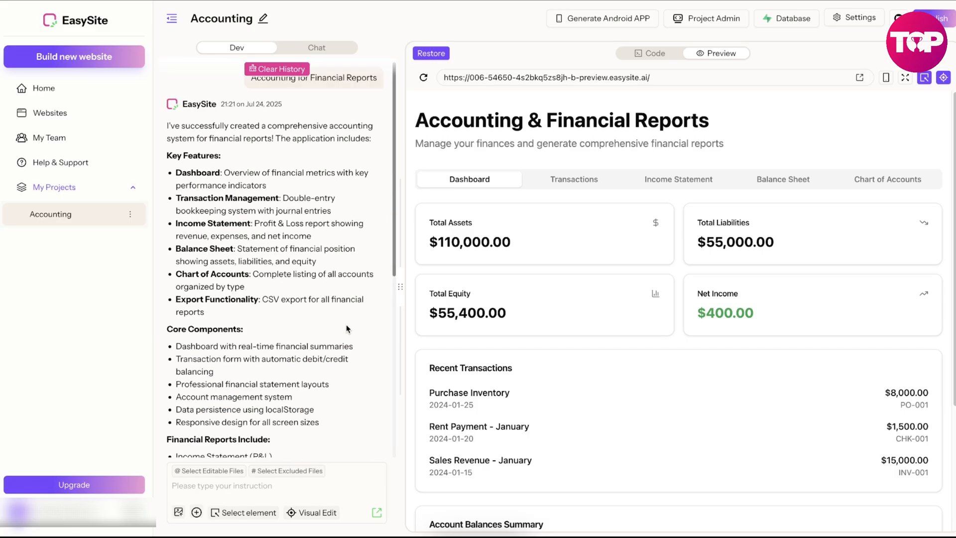
mouse_move(353, 118)
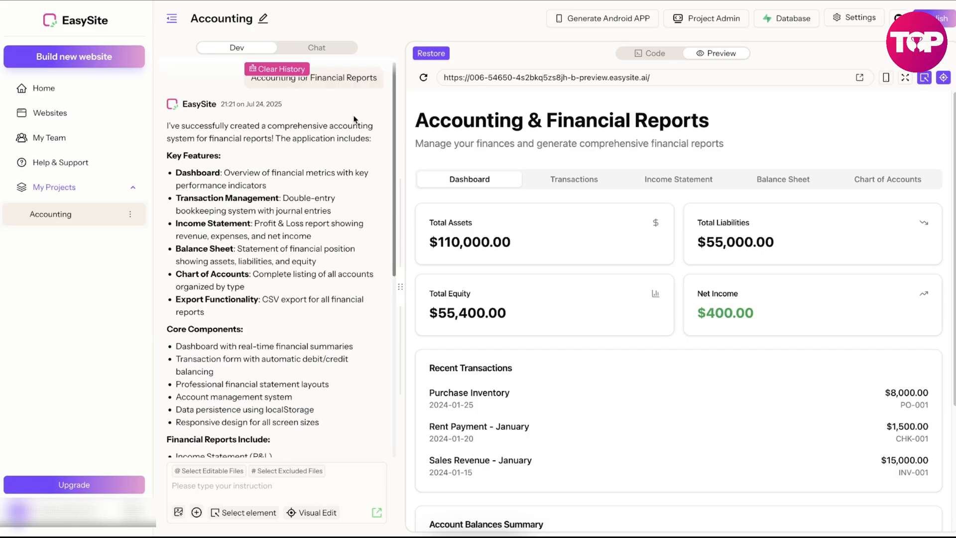
mouse_move(235, 159)
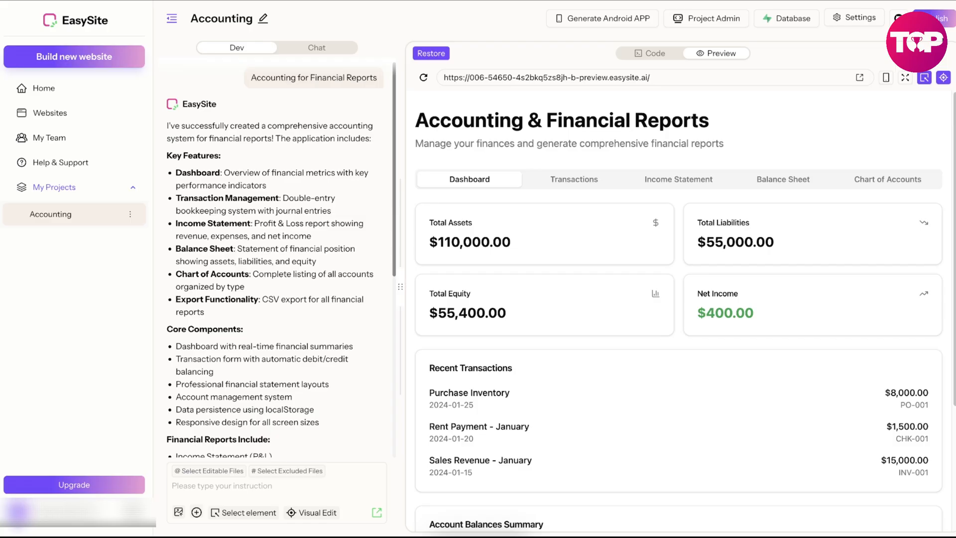
Publish the accounting app with EasySite as the platform and view the live site
left_click(932, 17)
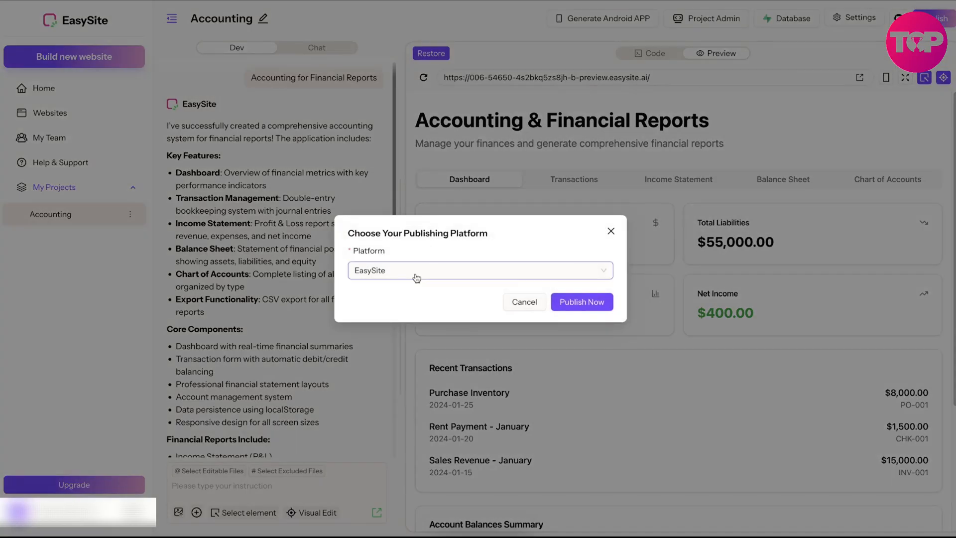
left_click(480, 271)
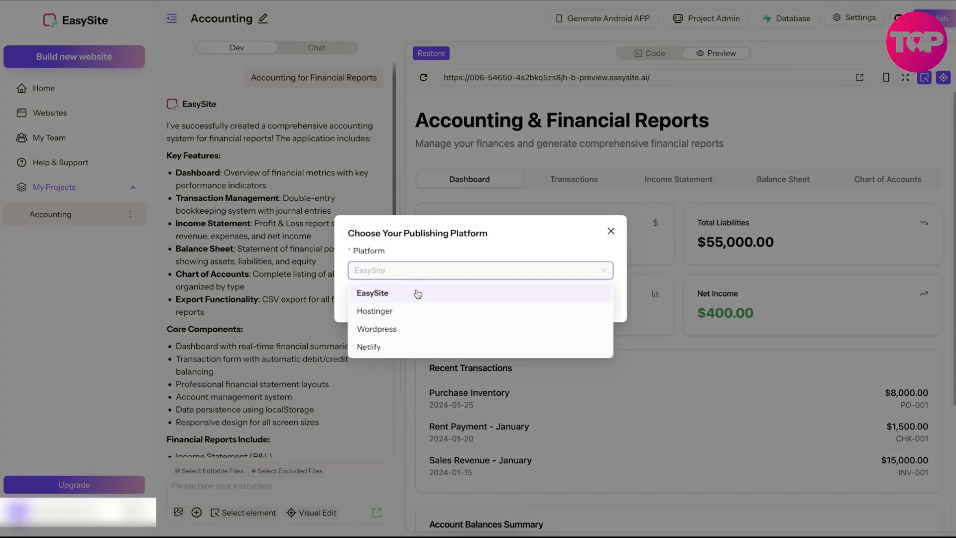
left_click(372, 292)
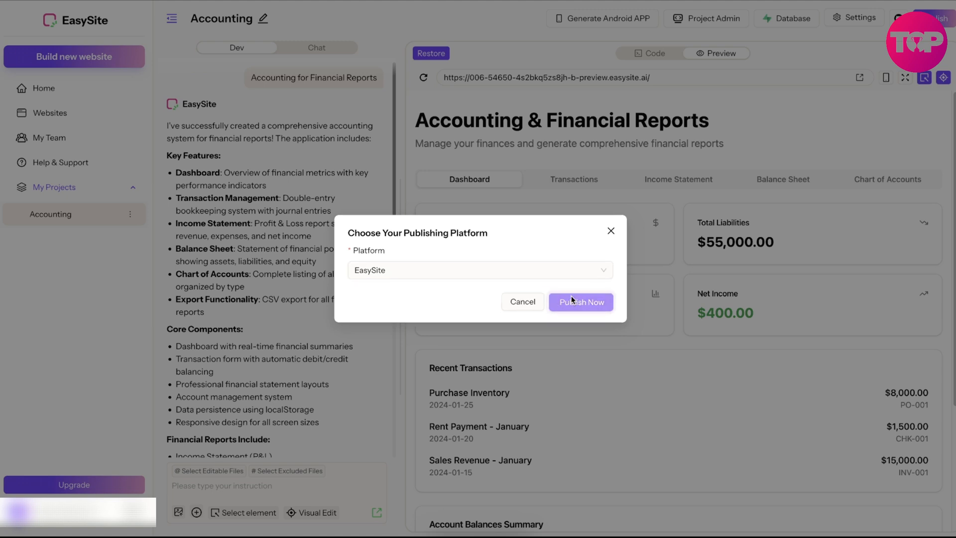
left_click(580, 301)
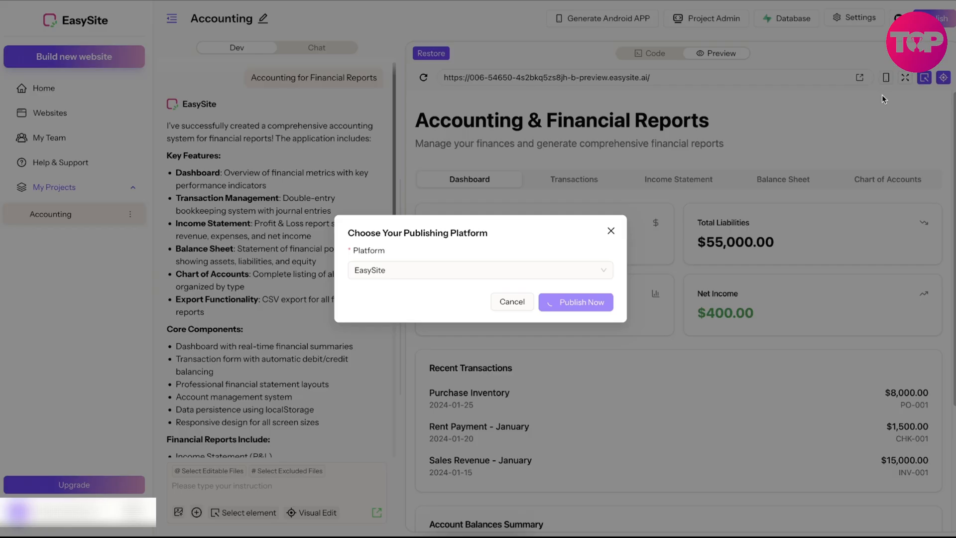
left_click(575, 302)
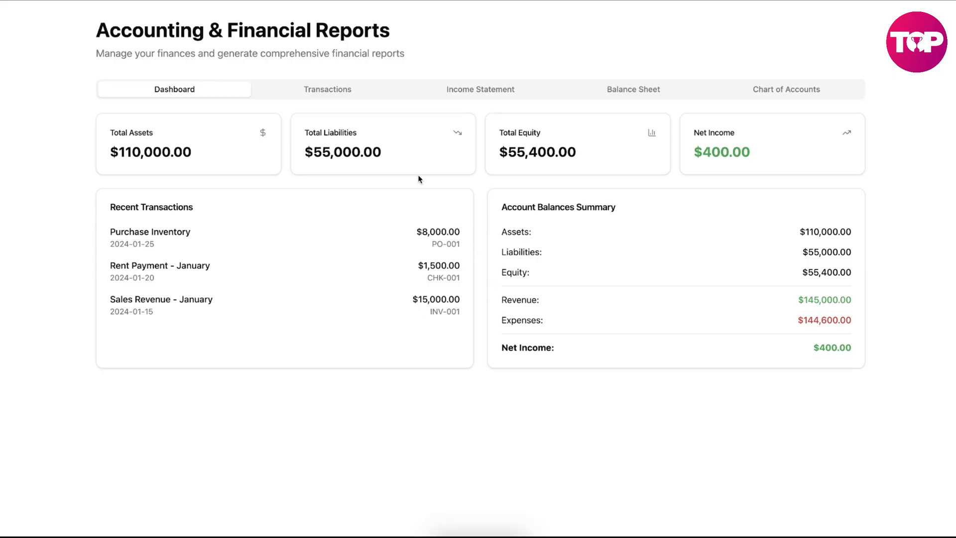
left_click(327, 89)
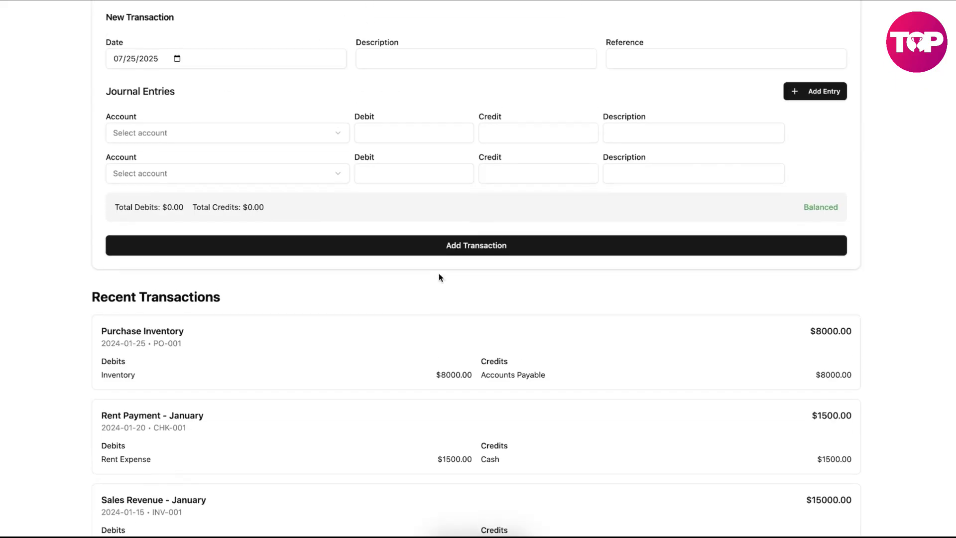
left_click(480, 89)
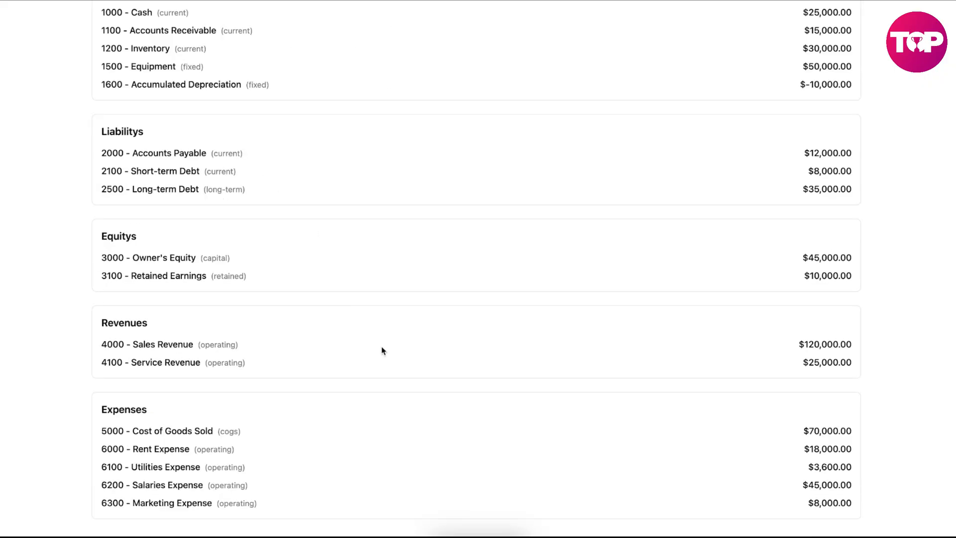
scroll("up", 3)
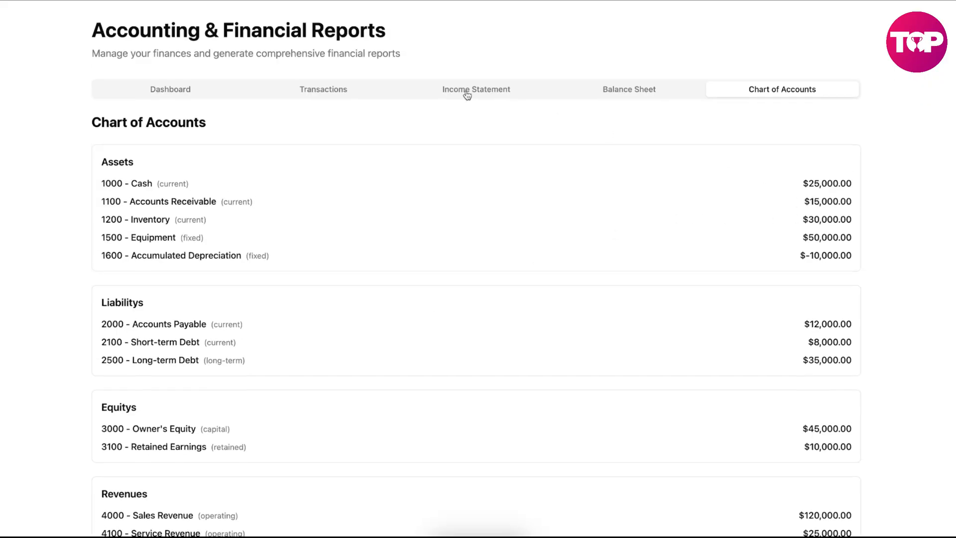
left_click(323, 90)
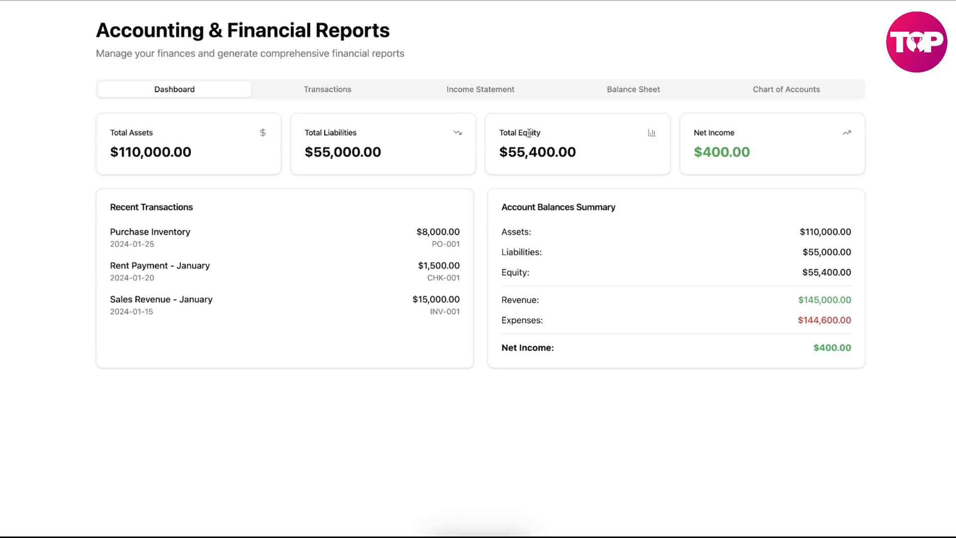
mouse_move(528, 133)
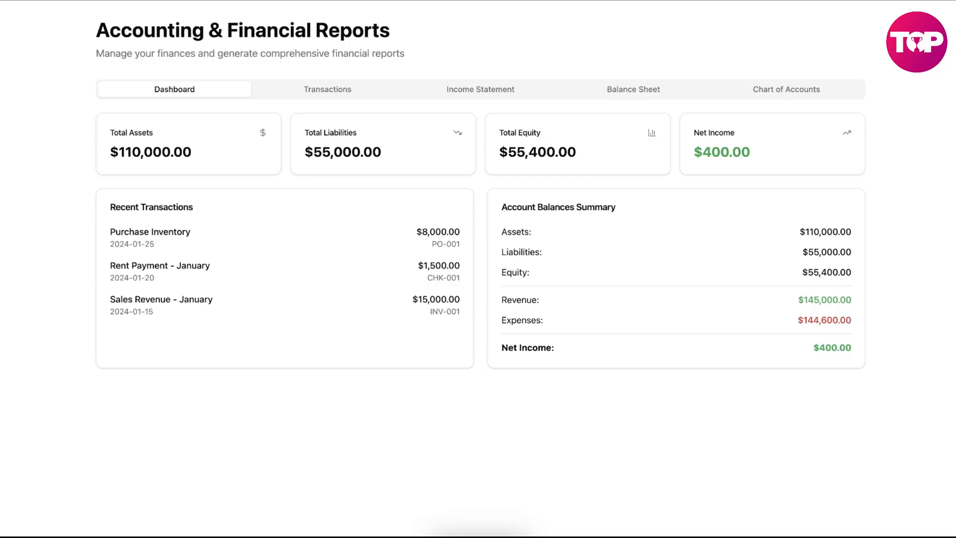